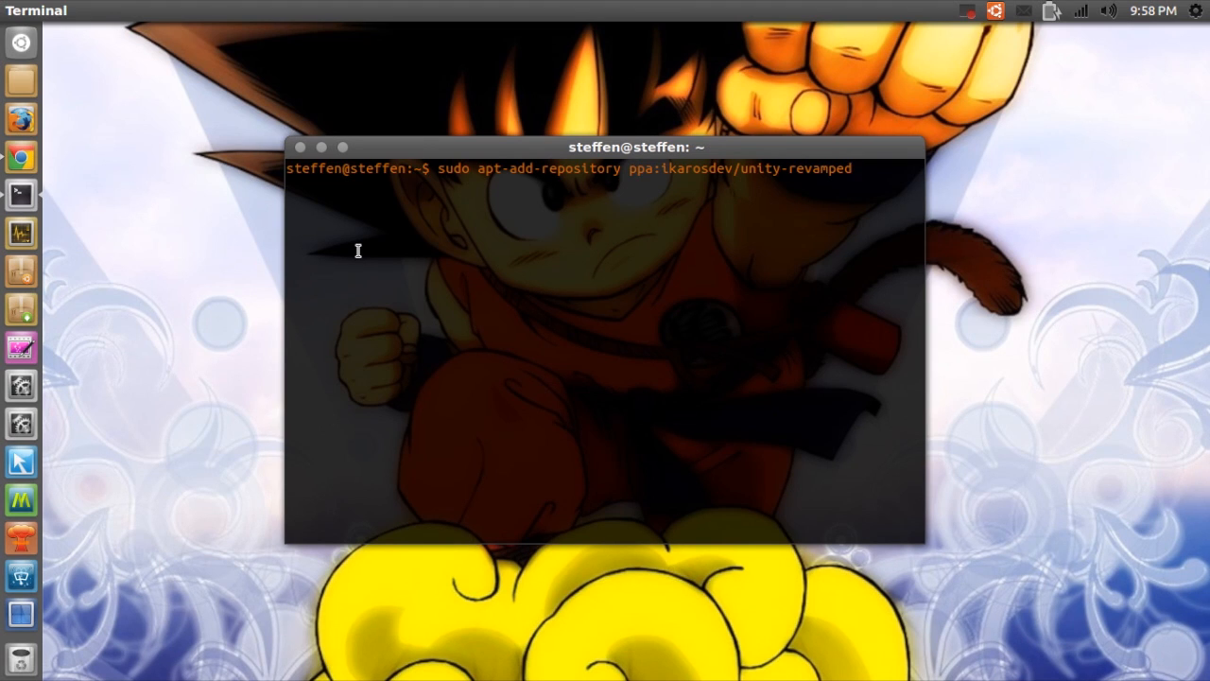
Step: Run sudo apt-get update and sudo apt-get upgrade in the terminal after adding the PPA
{"action": "left_click", "coordinate": [855, 168]}
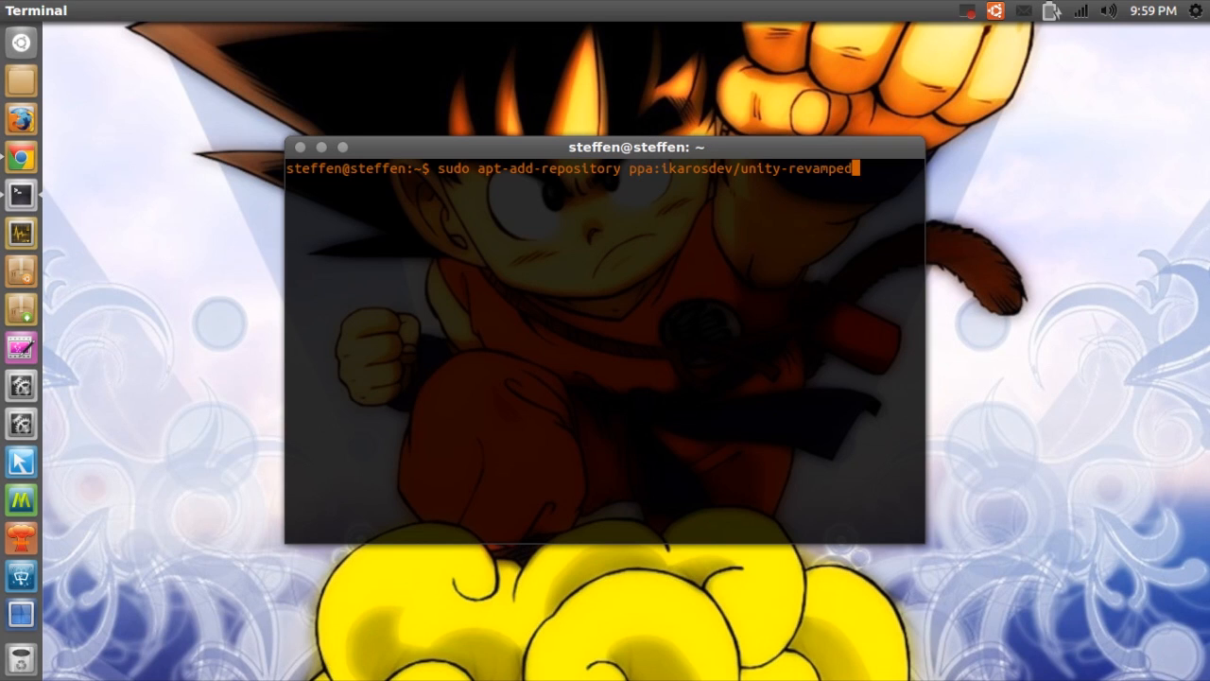
{"action": "type", "text": "sudo apt-get update"}
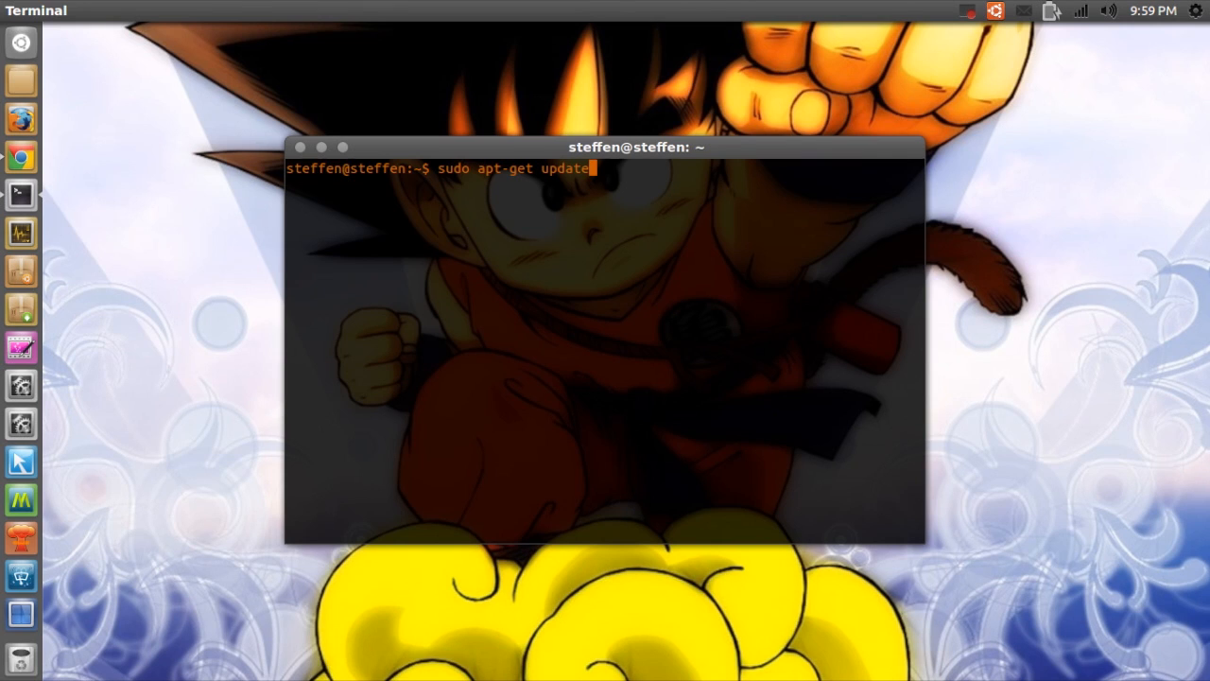
{"action": "type", "text": "upgrade"}
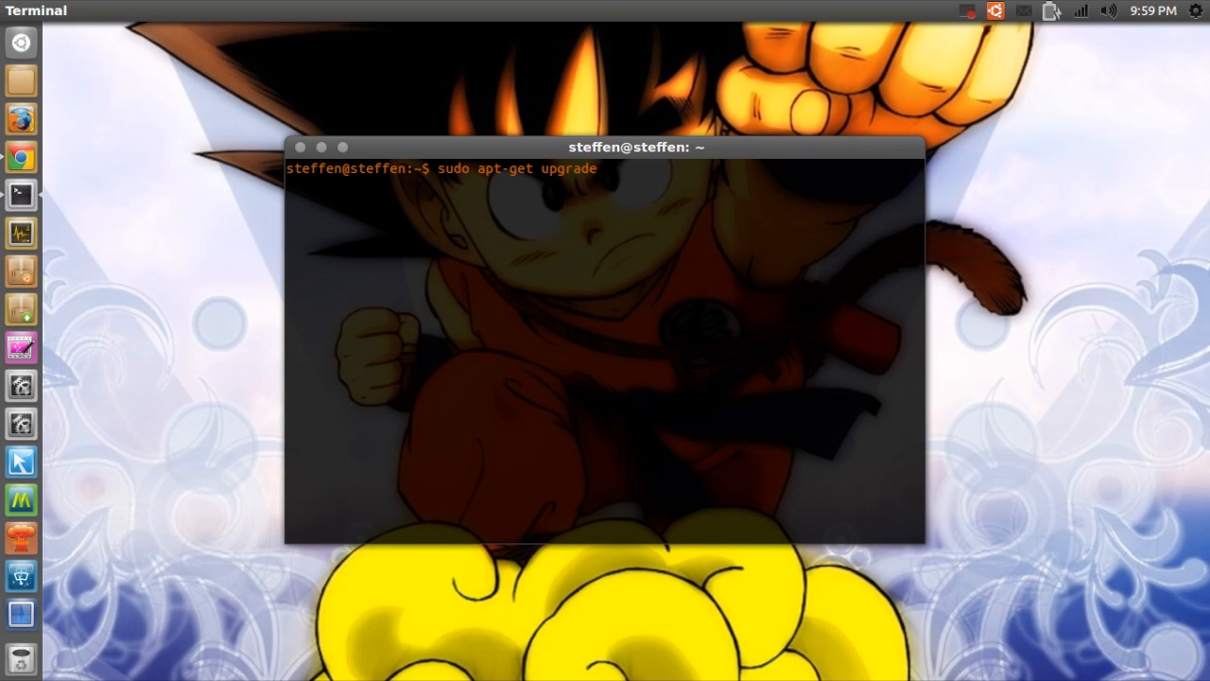
{"action": "mouse_move", "coordinate": [348, 305]}
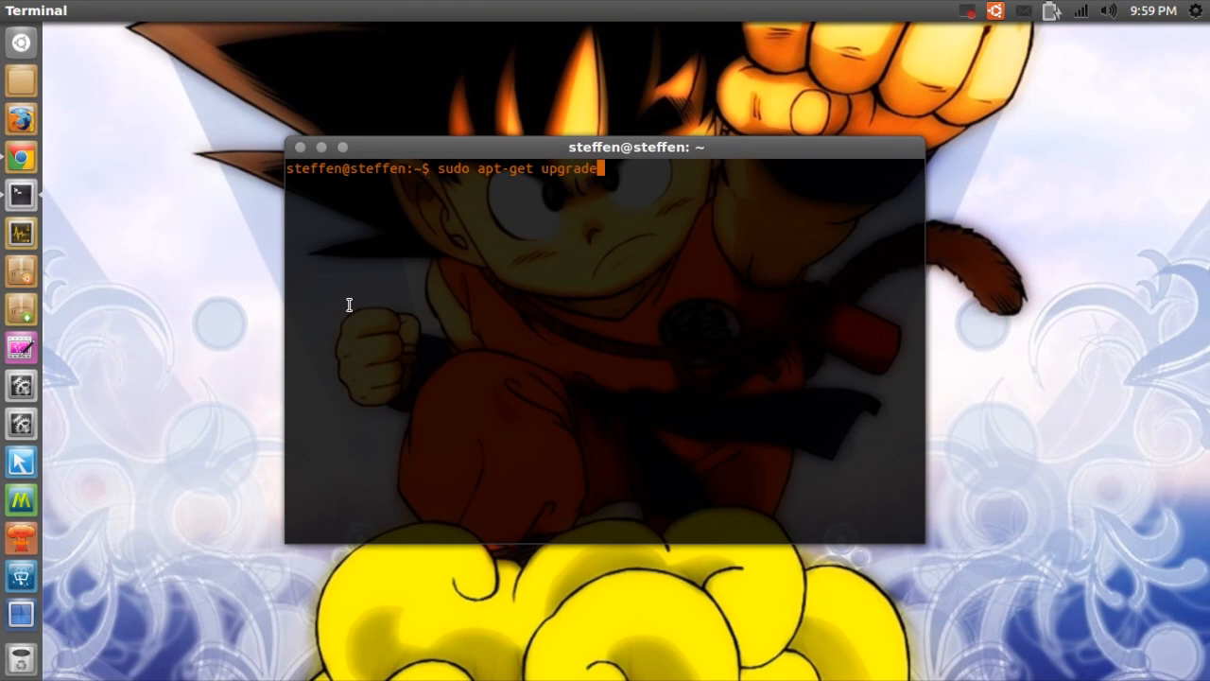
{"action": "mouse_move", "coordinate": [337, 211]}
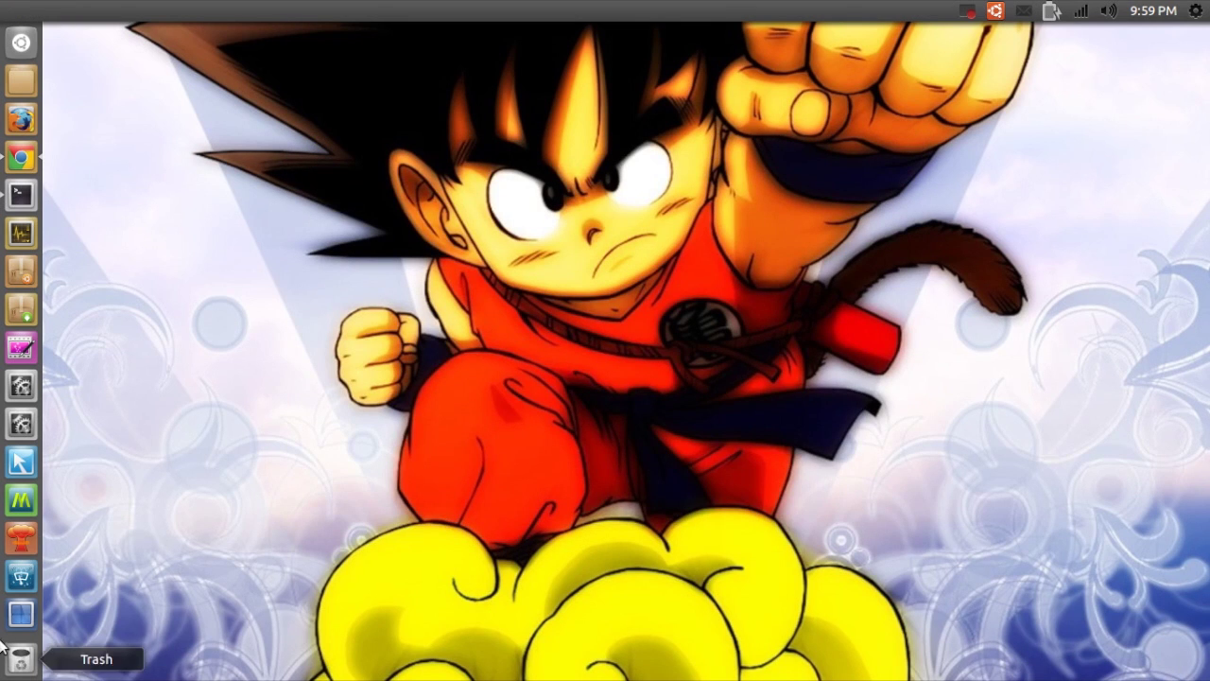
{"action": "mouse_move", "coordinate": [20, 461]}
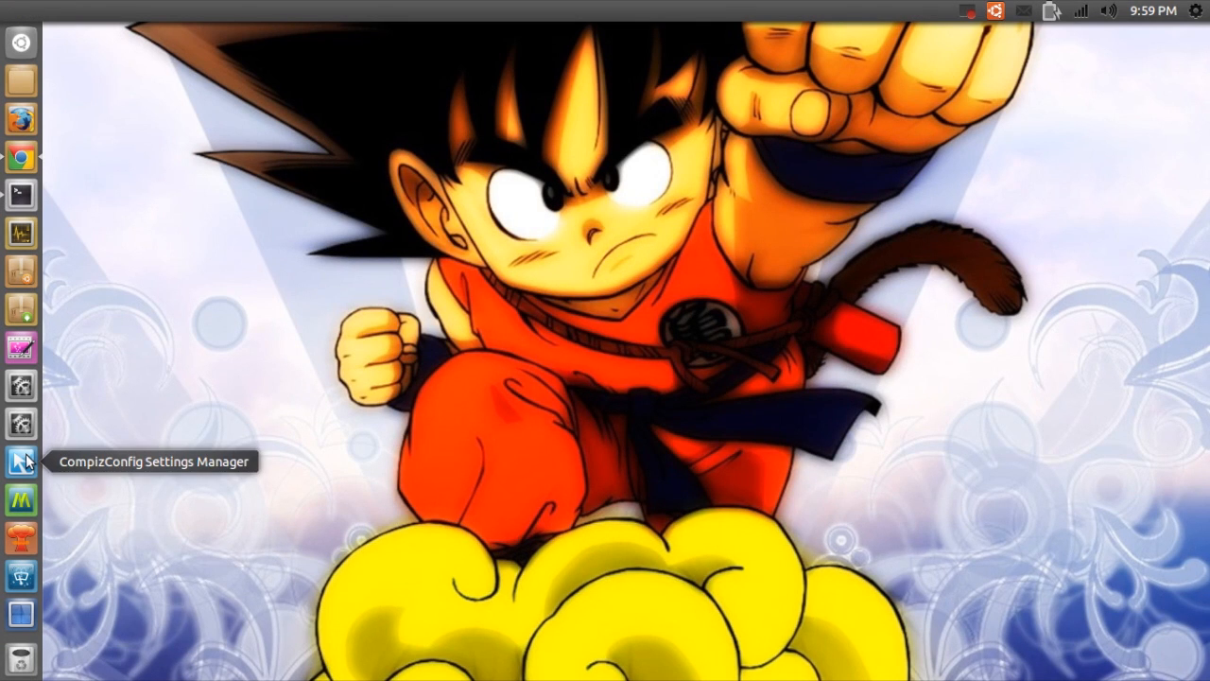
Step: Launch CCSM and enter the Ubuntu Unity Plugin under the Desktop category
{"action": "left_click", "coordinate": [19, 461]}
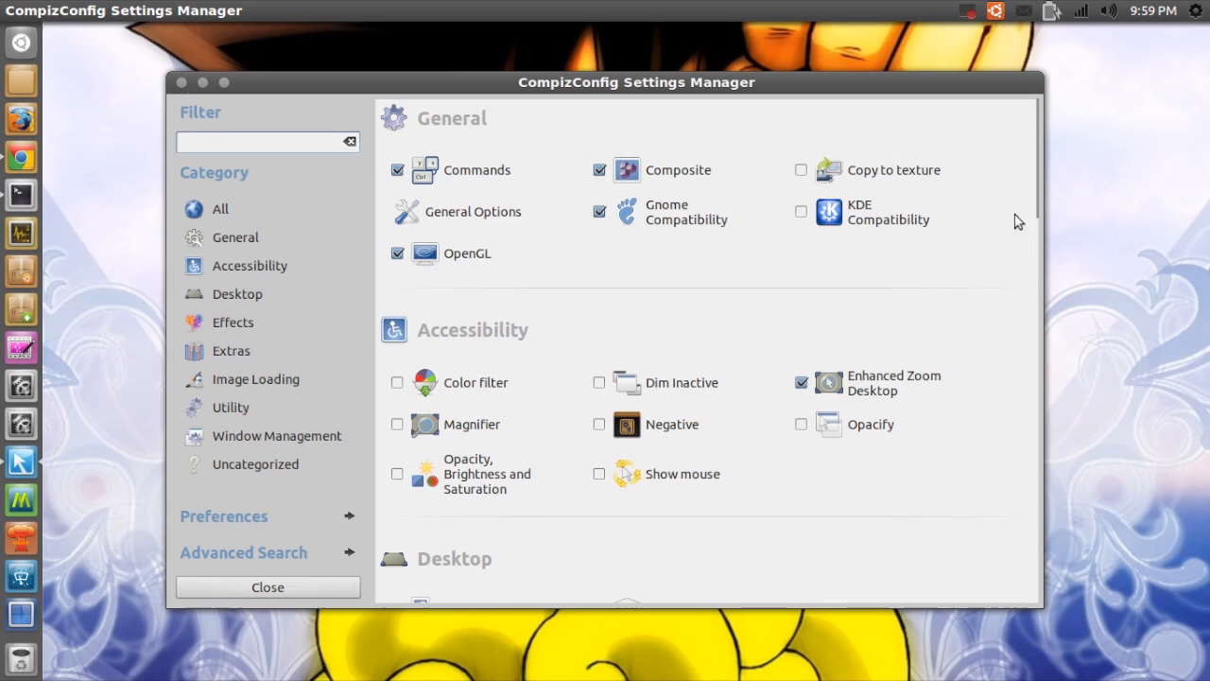
{"action": "scroll", "scroll_direction": "down", "scroll_amount": 3}
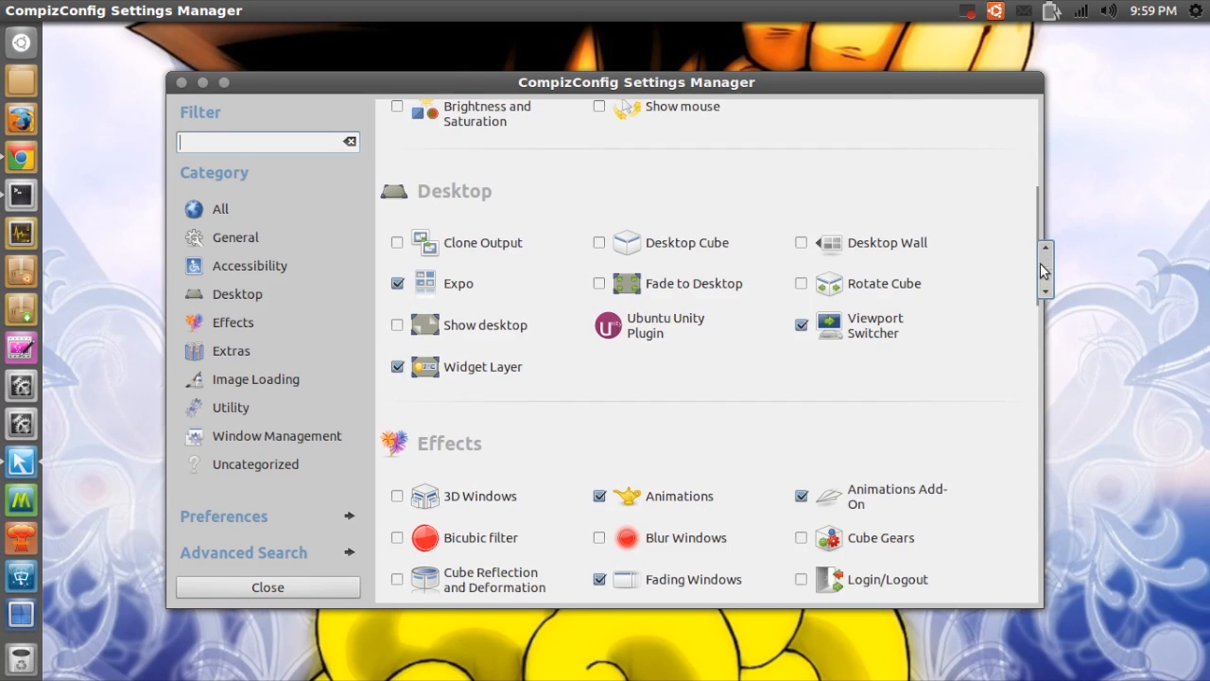
{"action": "mouse_move", "coordinate": [696, 325]}
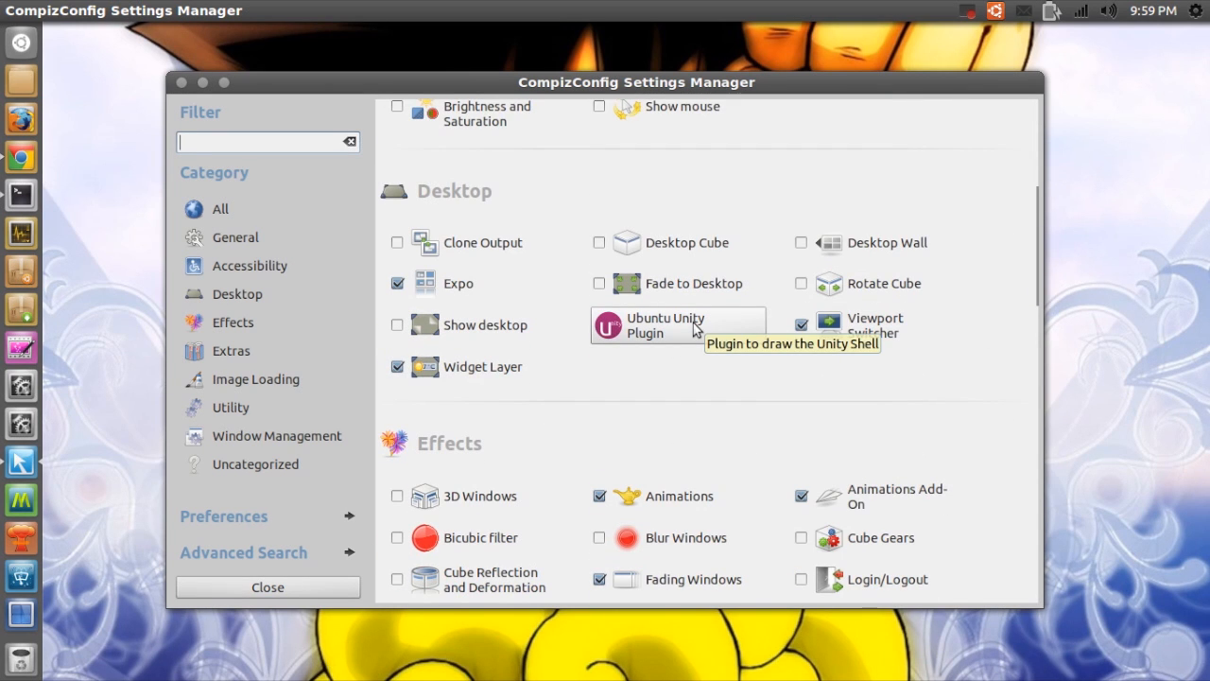
{"action": "left_click", "coordinate": [666, 325]}
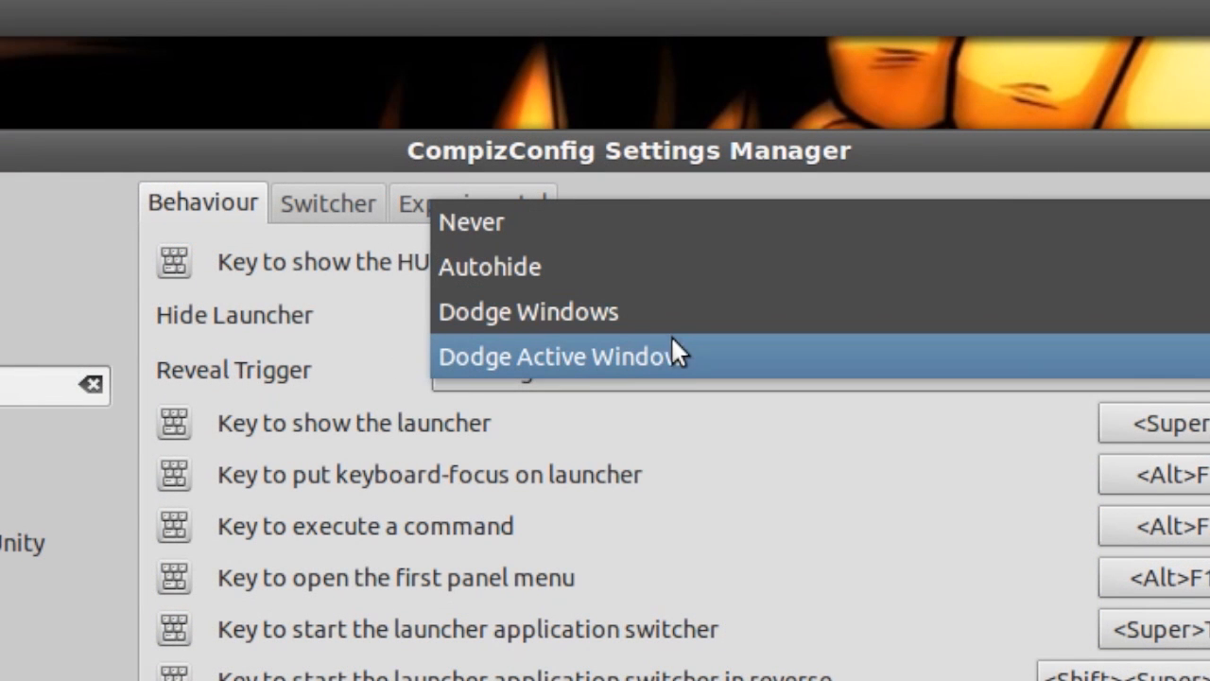
{"action": "mouse_move", "coordinate": [696, 369]}
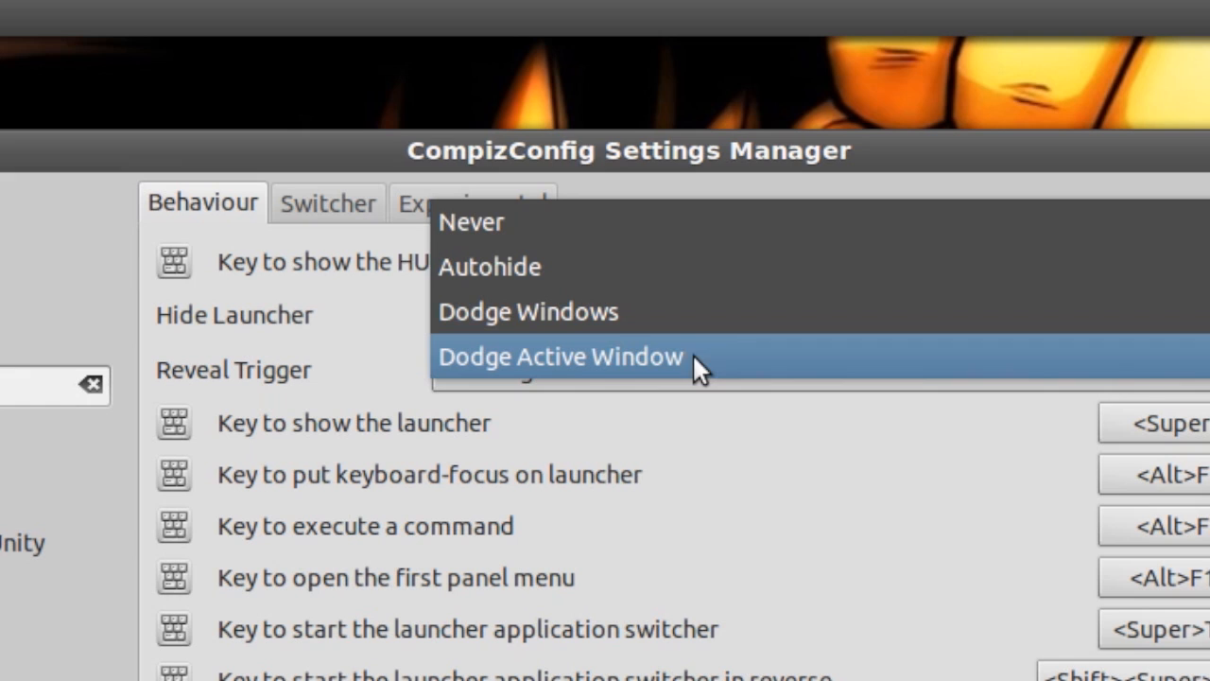
{"action": "mouse_move", "coordinate": [672, 371]}
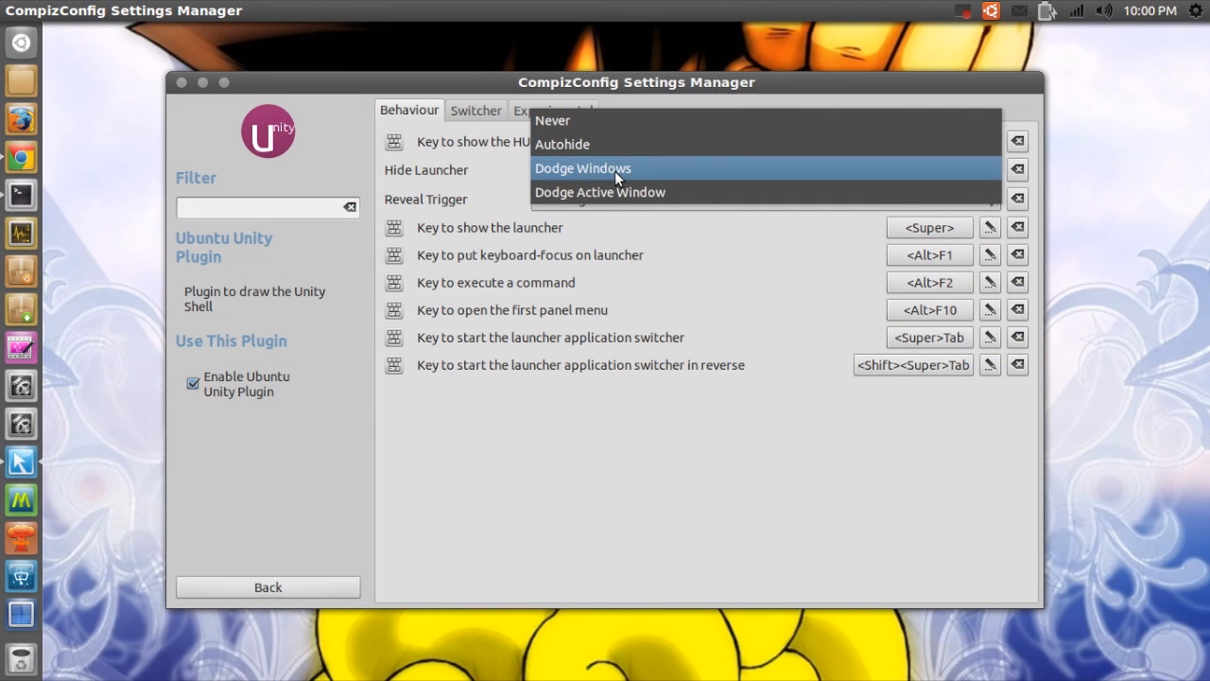
Step: Set Hide Launcher to Dodge Windows with the reveal trigger at Left Edge
{"action": "left_click", "coordinate": [582, 168]}
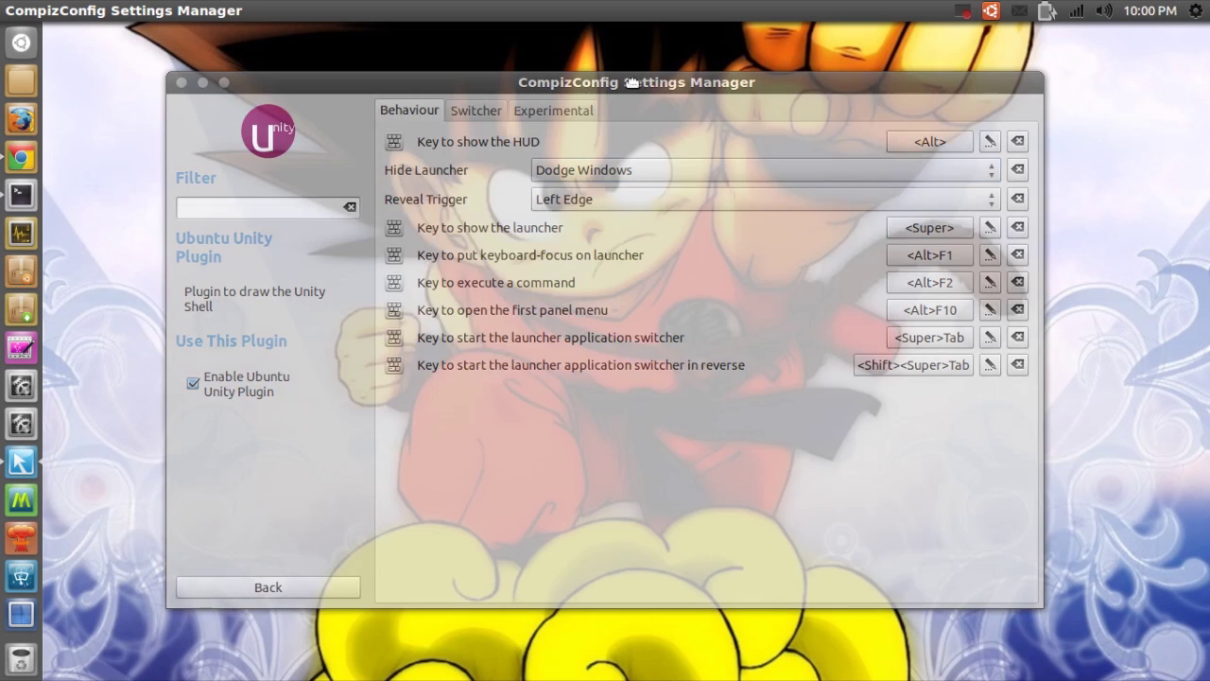
Step: Drag the CCSM window by its title bar to new positions on the desktop
{"action": "left_click_drag", "start_coordinate": [635, 83], "coordinate": [522, 88]}
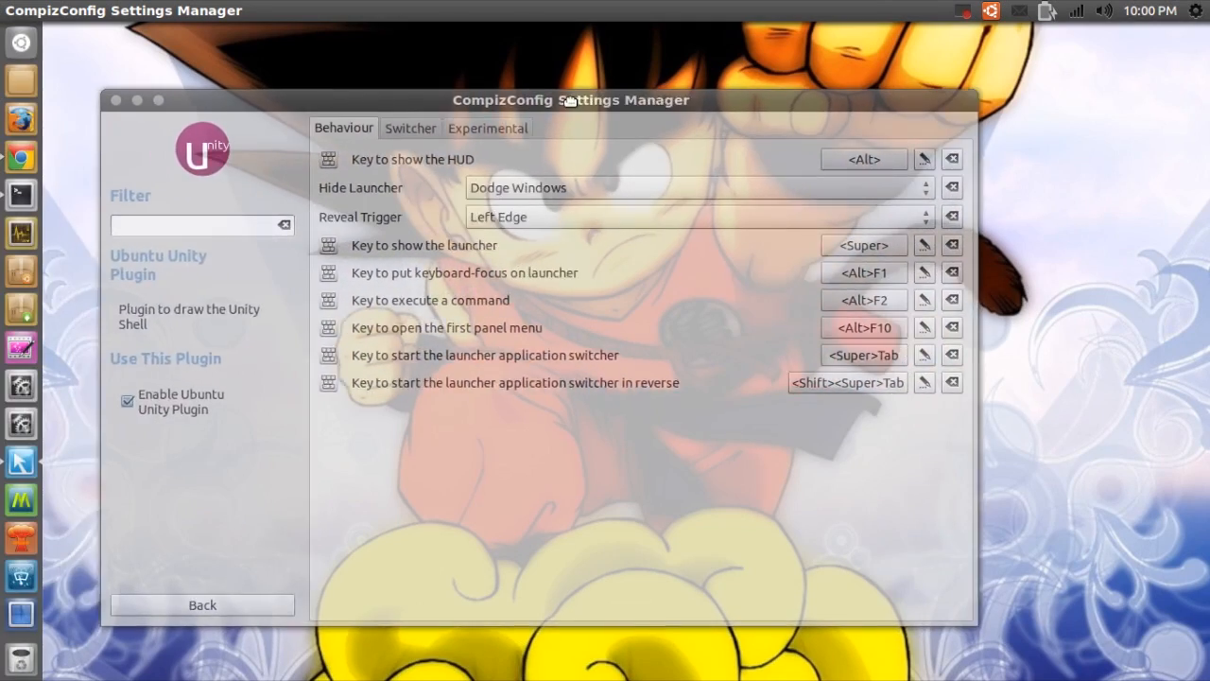
{"action": "left_click_drag", "start_coordinate": [571, 99], "coordinate": [618, 96]}
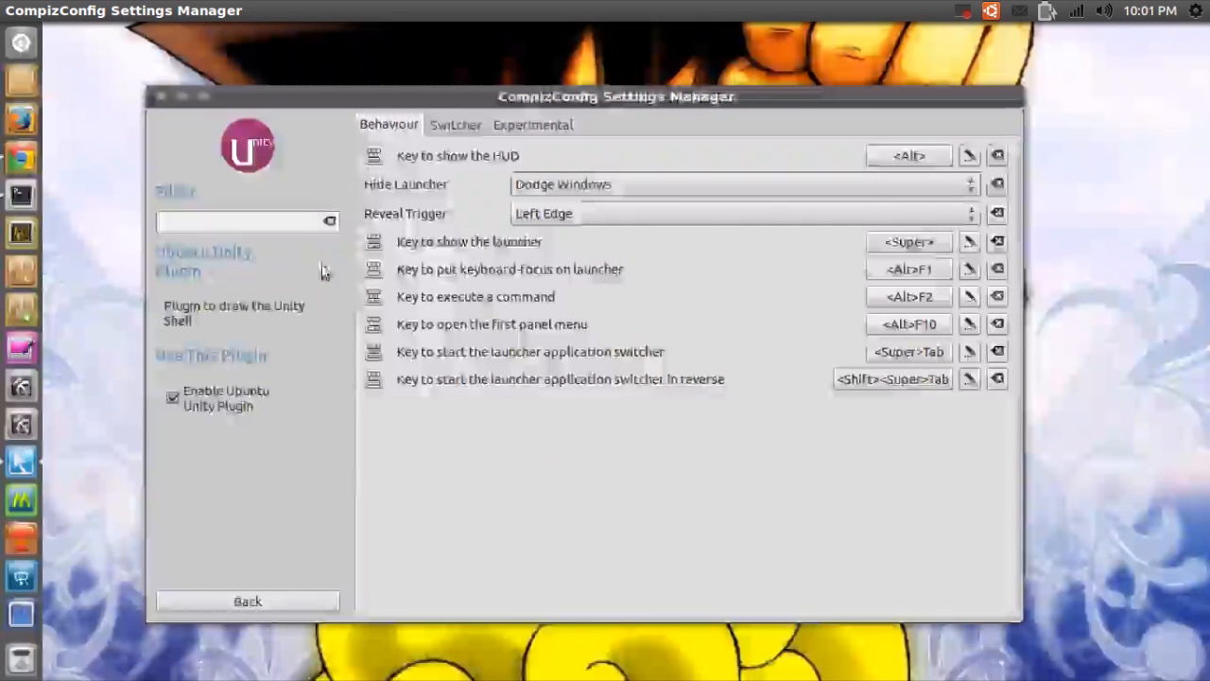
{"action": "mouse_move", "coordinate": [20, 461]}
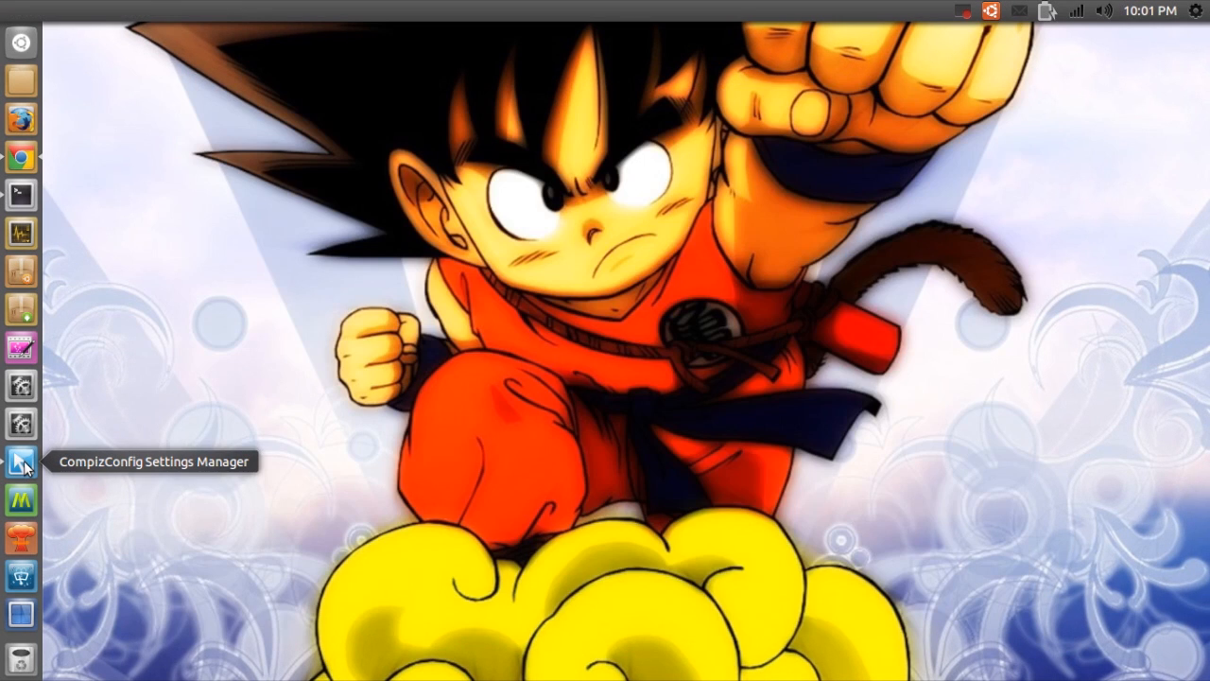
{"action": "left_click", "coordinate": [20, 462]}
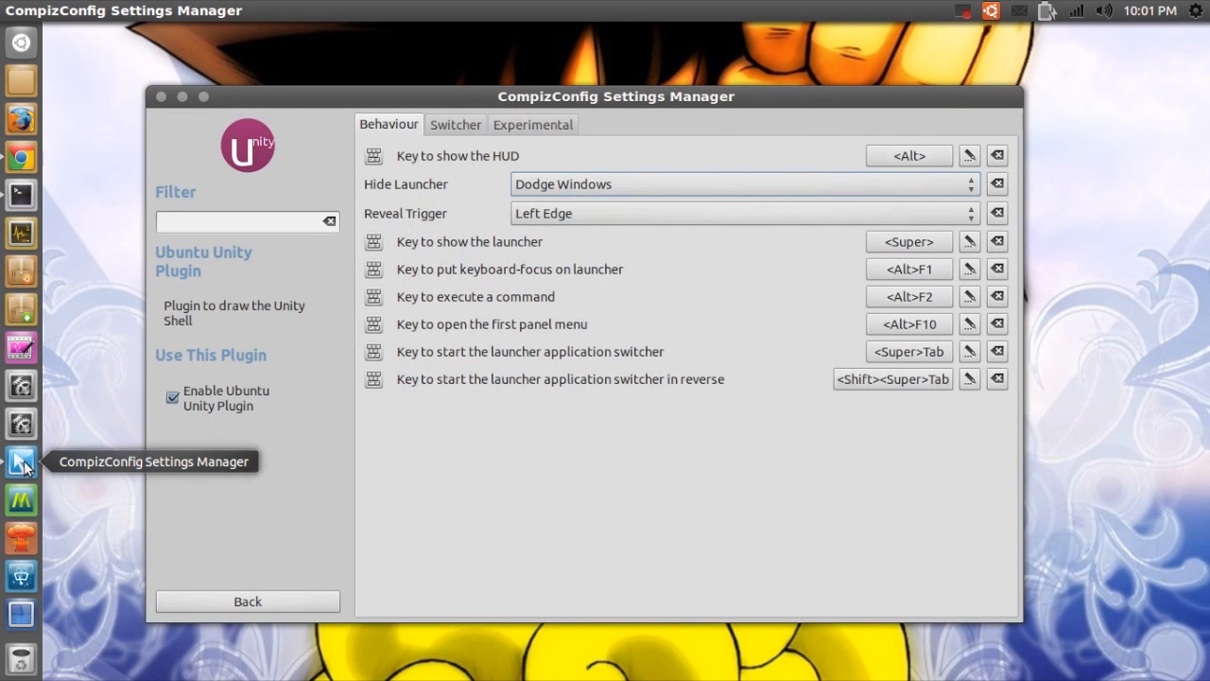
{"action": "mouse_move", "coordinate": [272, 332]}
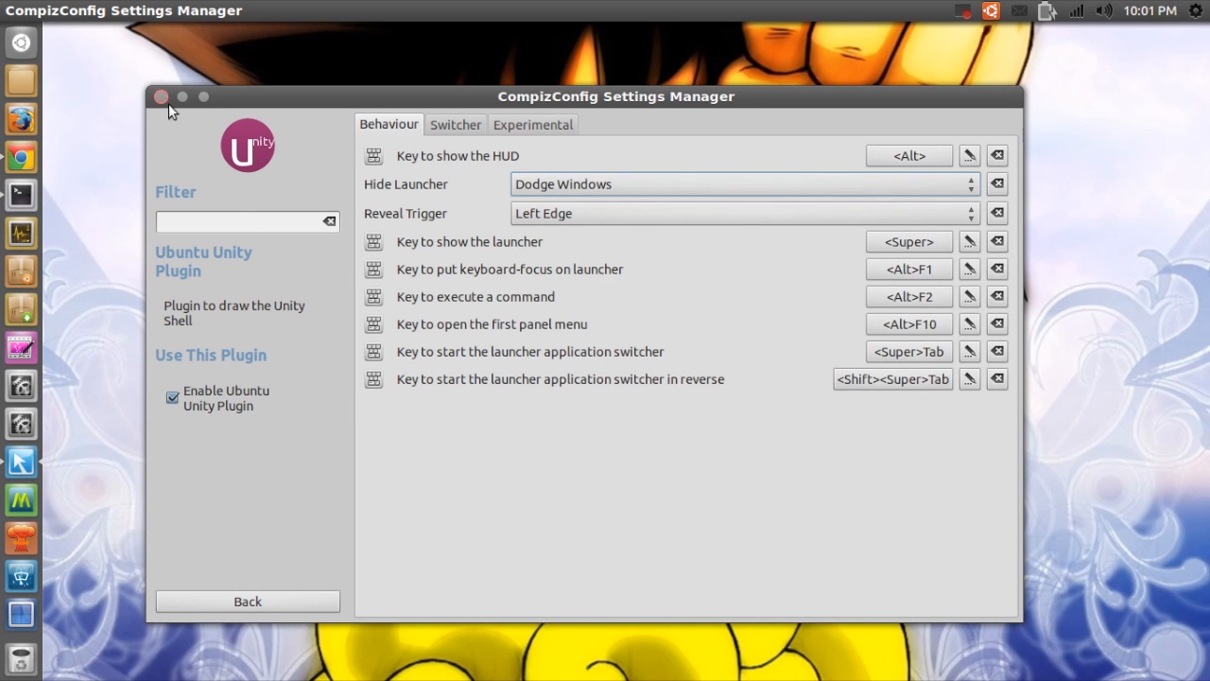
{"action": "left_click", "coordinate": [161, 96]}
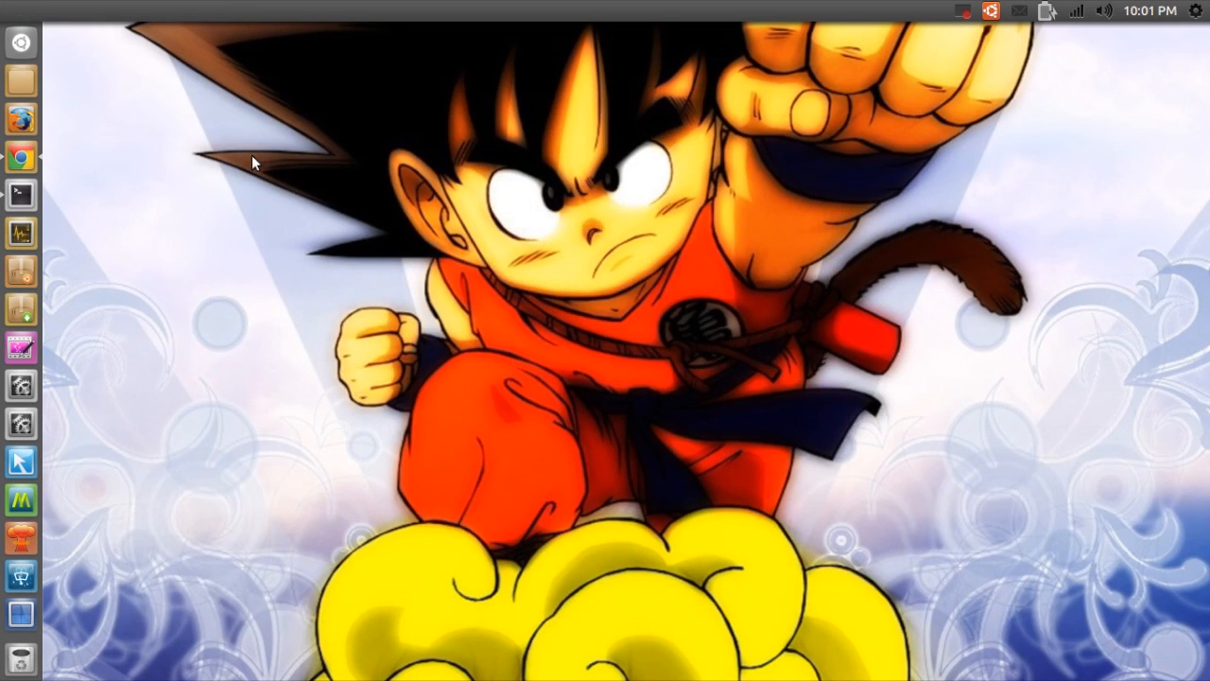